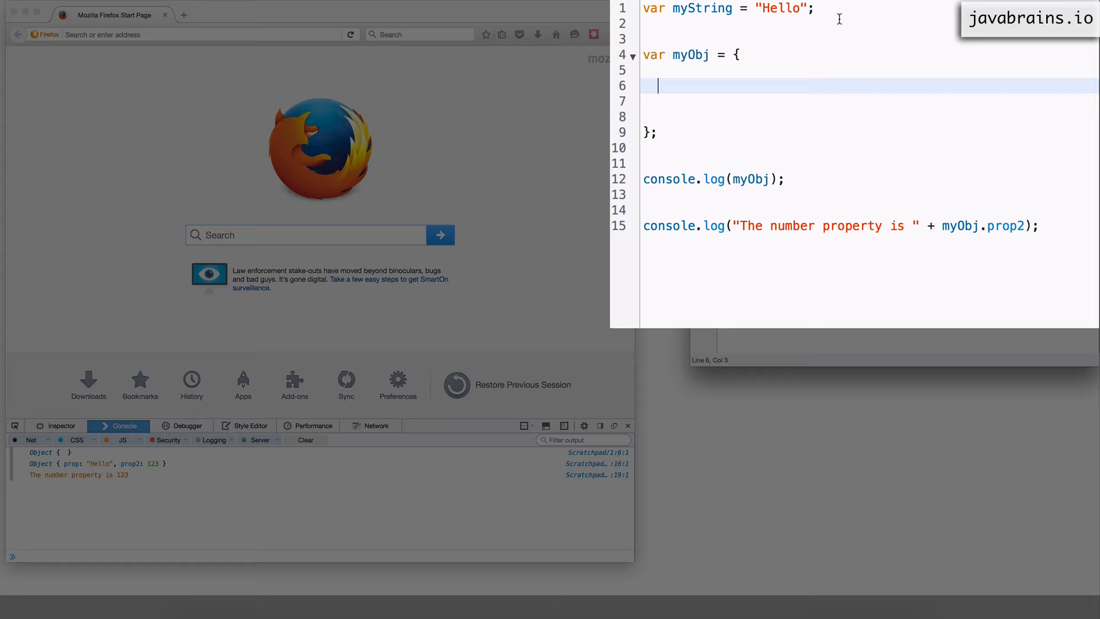
# Fill myObj with "prop": "Hello" and "prop1": 123 on separate lines
pyautogui.write('""')
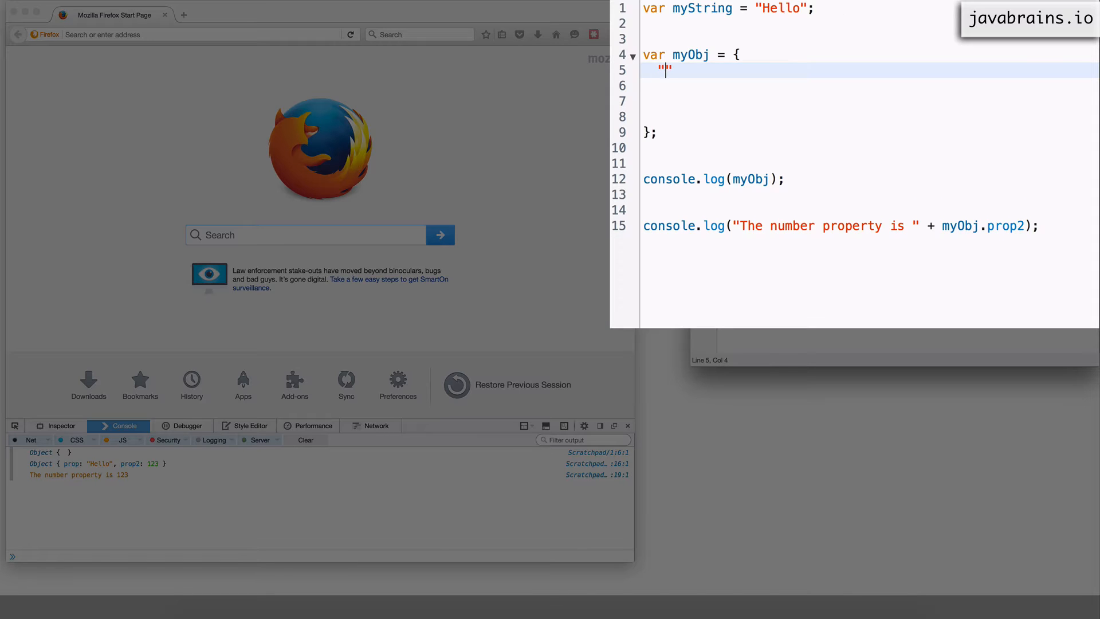
pyautogui.write('prop')
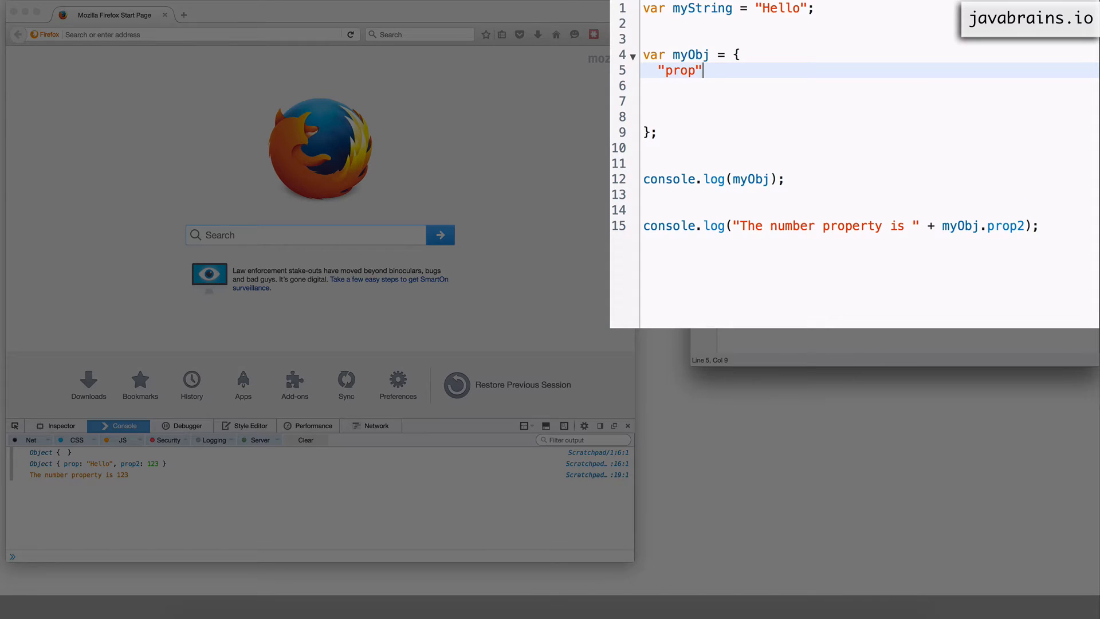
pyautogui.write(': "Hello",')
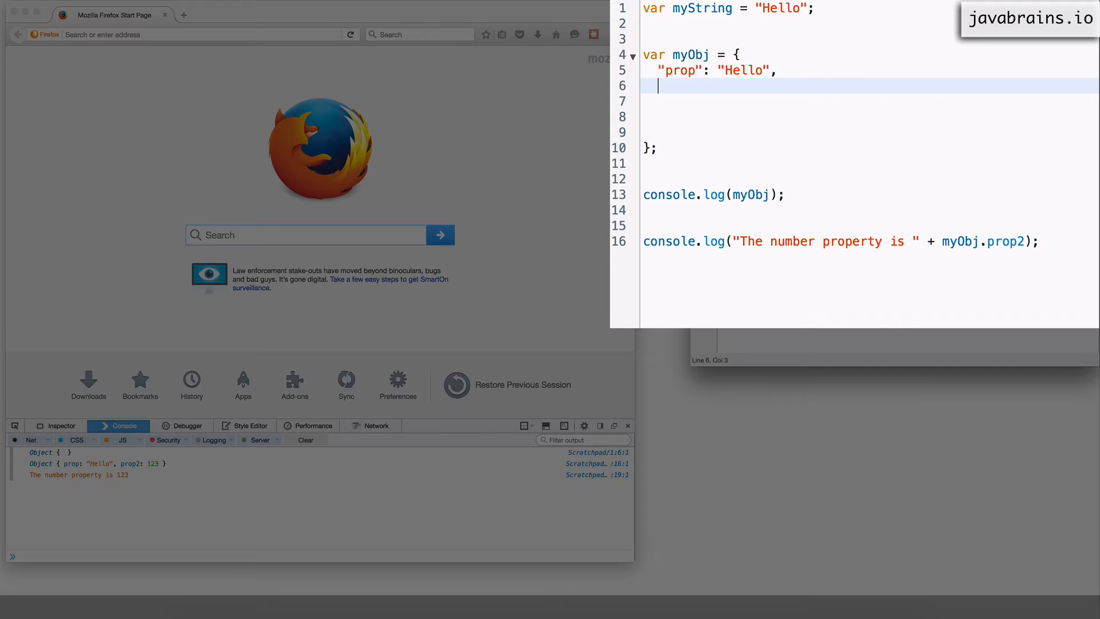
pyautogui.write('"prop1"')
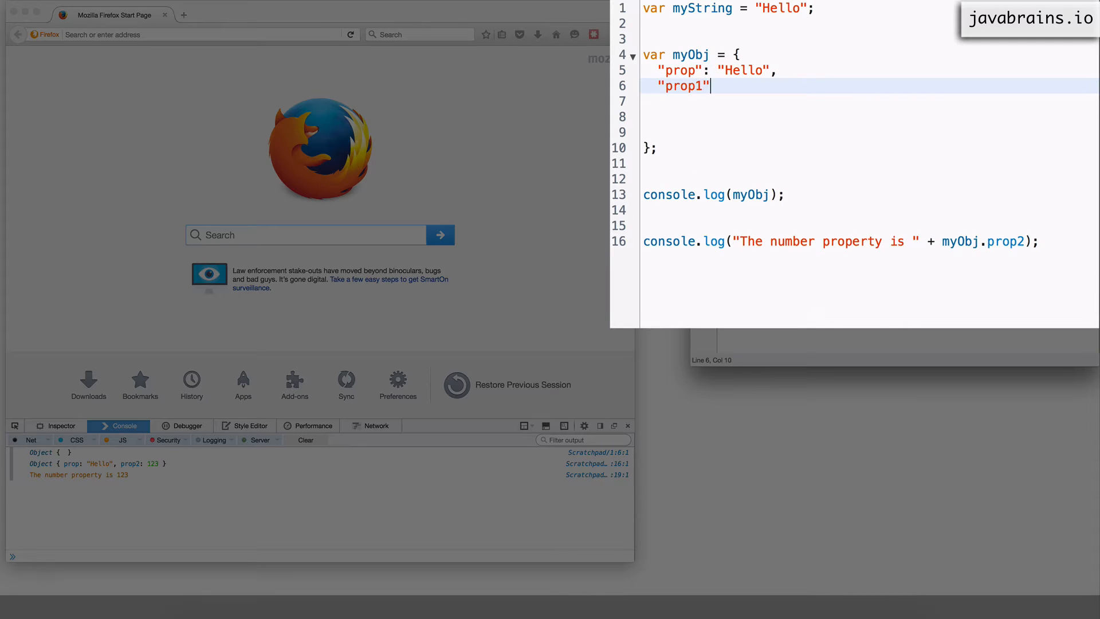
pyautogui.write(': 123')
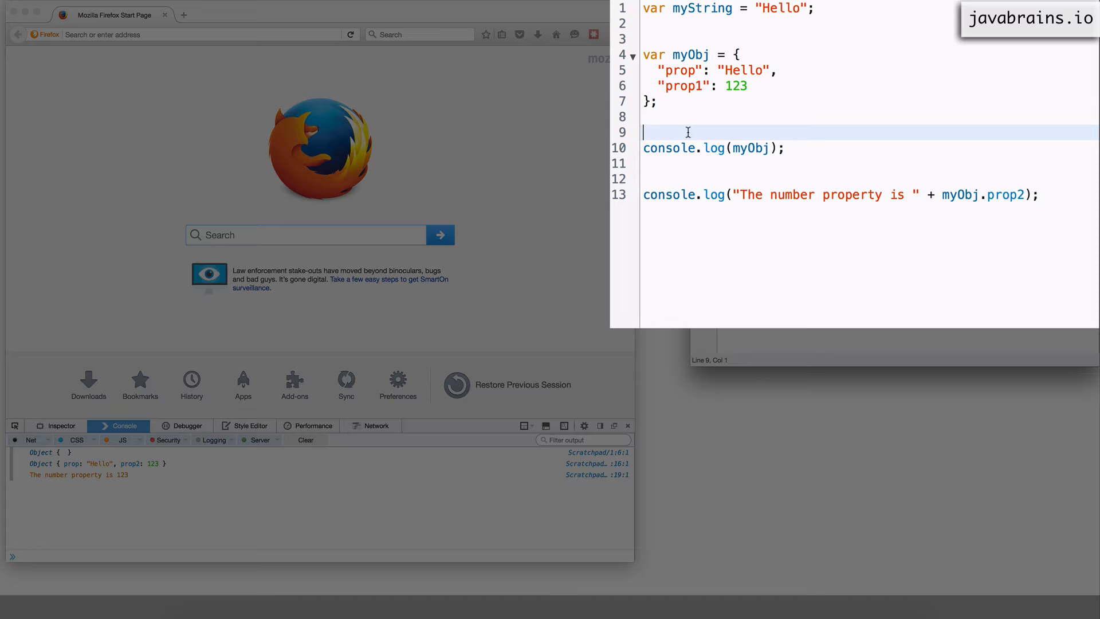
# Put a trailing comma after "prop1": 123 and open a new line below it
pyautogui.click(729, 55)
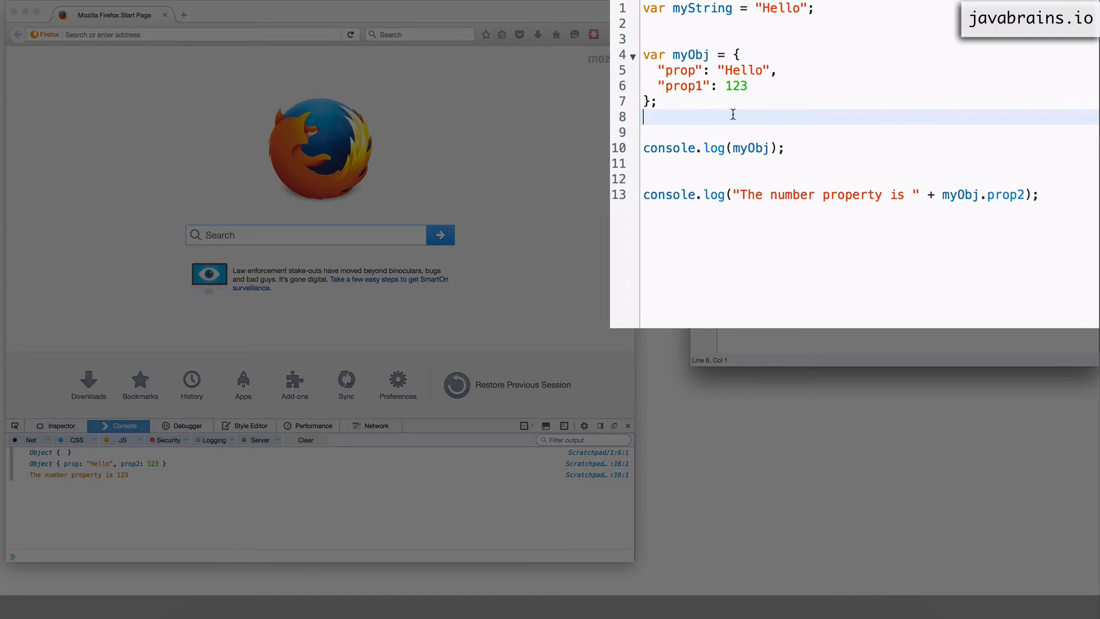
pyautogui.click(686, 70)
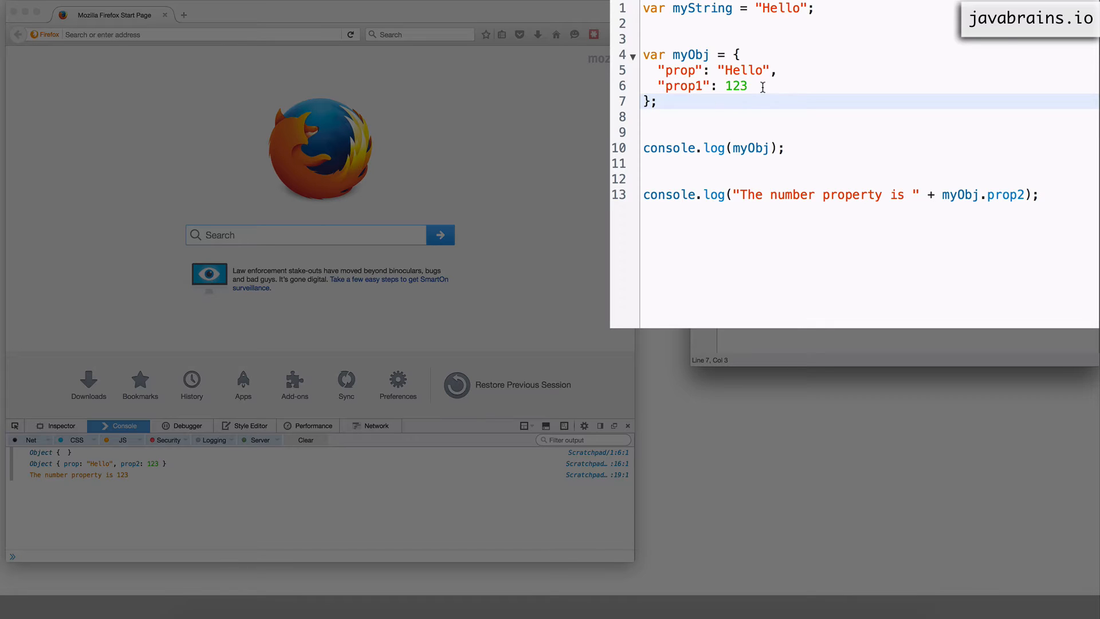
pyautogui.click(754, 86)
pyautogui.write(',')
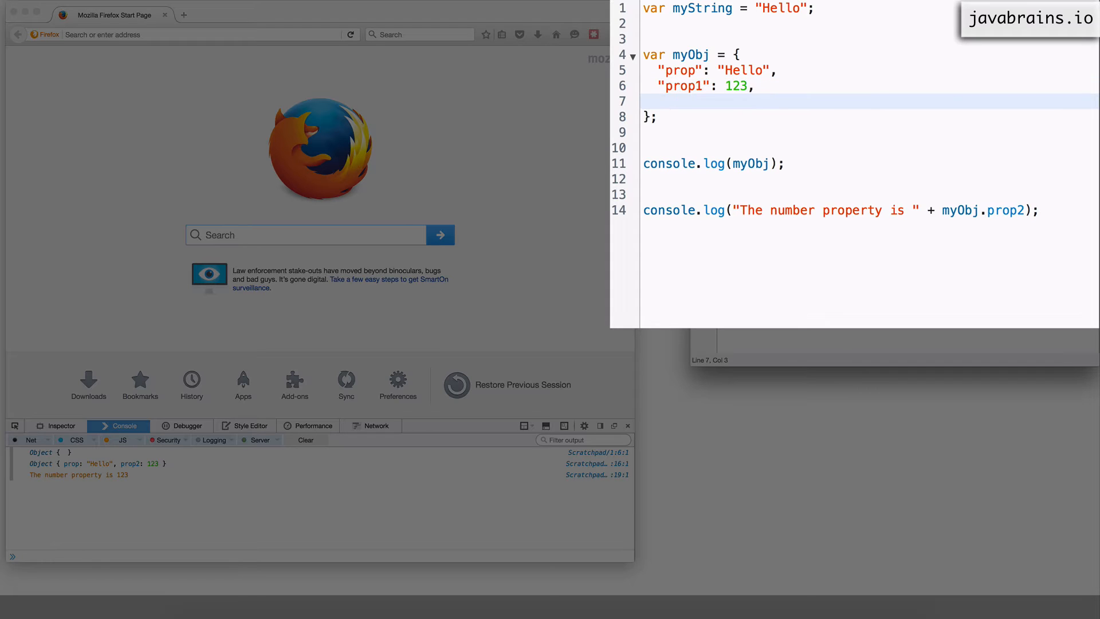
# Add "prop3": true to myObj and change myObj.prop2 in the log line to prop1
pyautogui.write('"prop3')
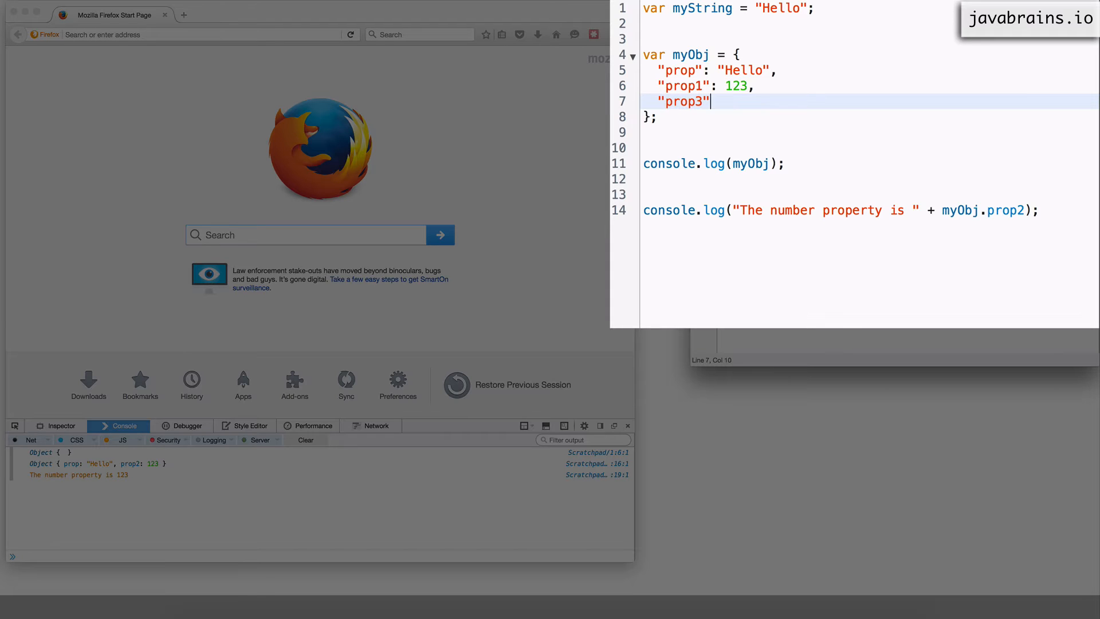
pyautogui.write(': true')
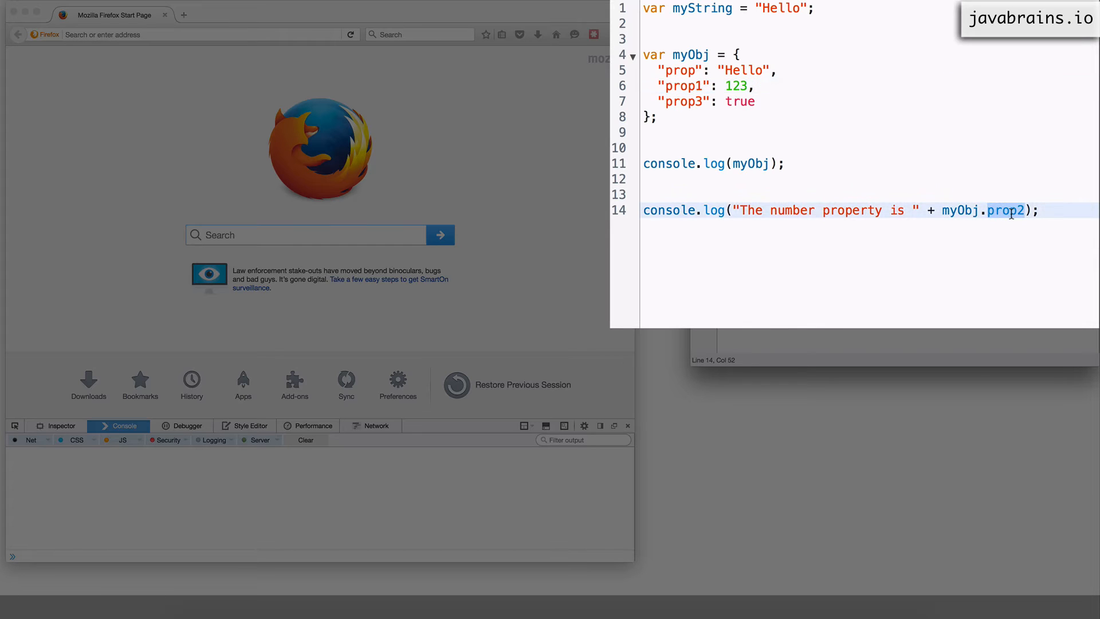
pyautogui.write('prop1')
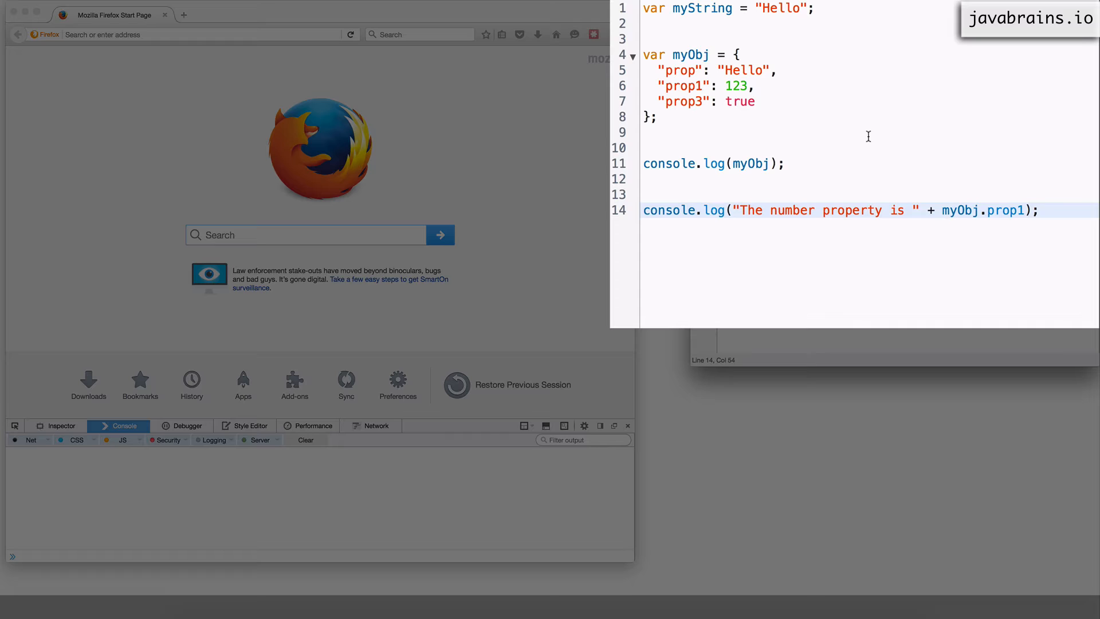
# Run the script, logging the three-property object and 'The number property is 123'
pyautogui.click(876, 19)
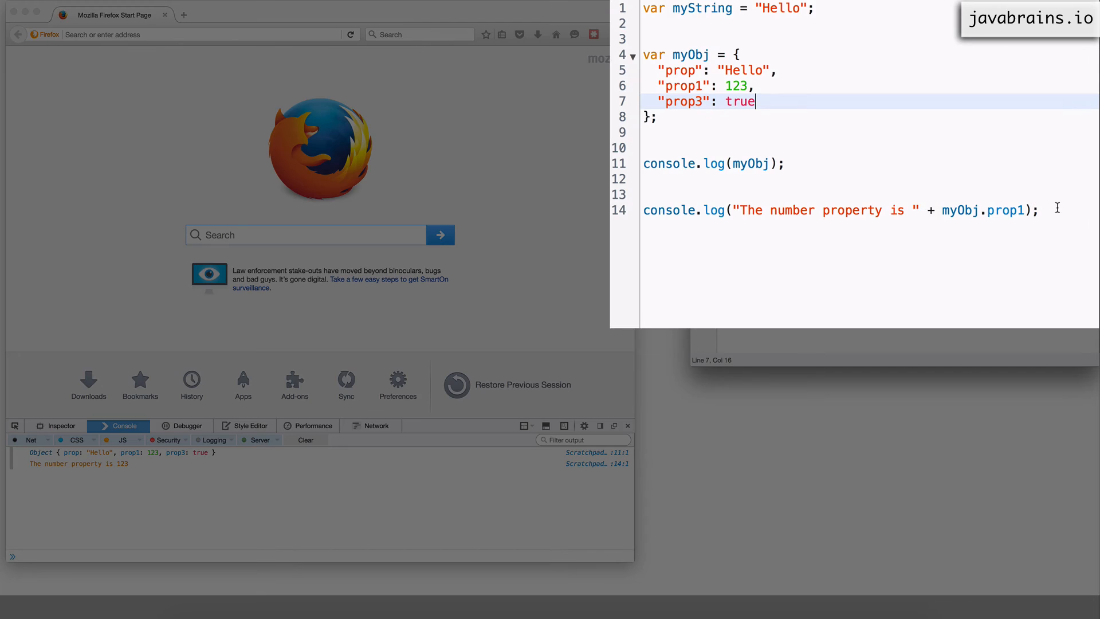
# Log "Accessing property that doesnt exist gives " + myObj.prop2 and run, printing undefined
pyautogui.write('c')
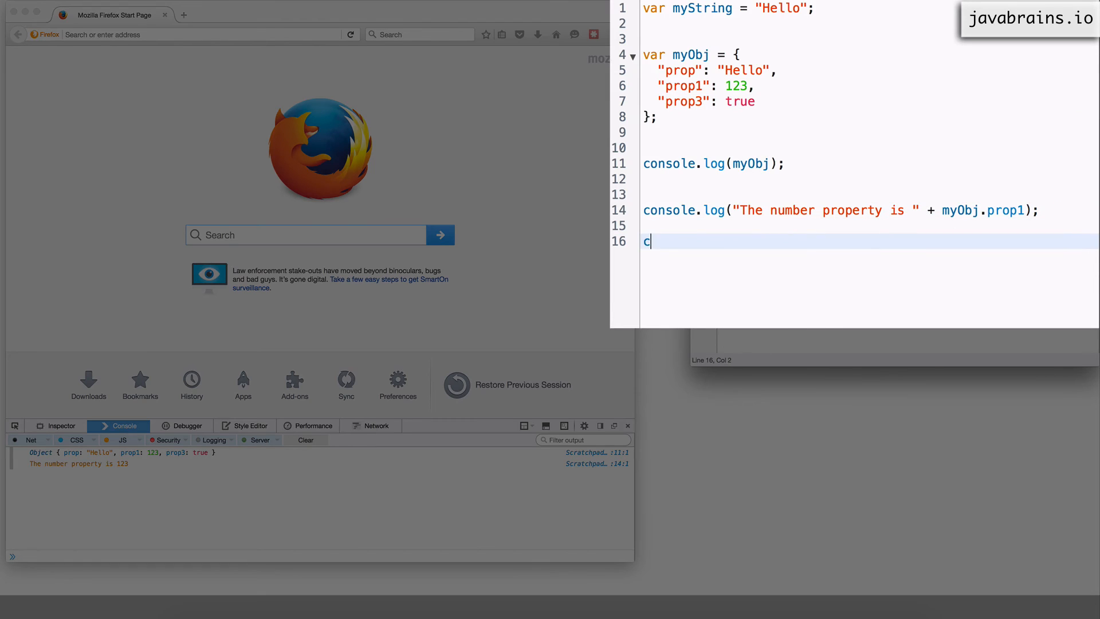
pyautogui.write('onsole.log(')
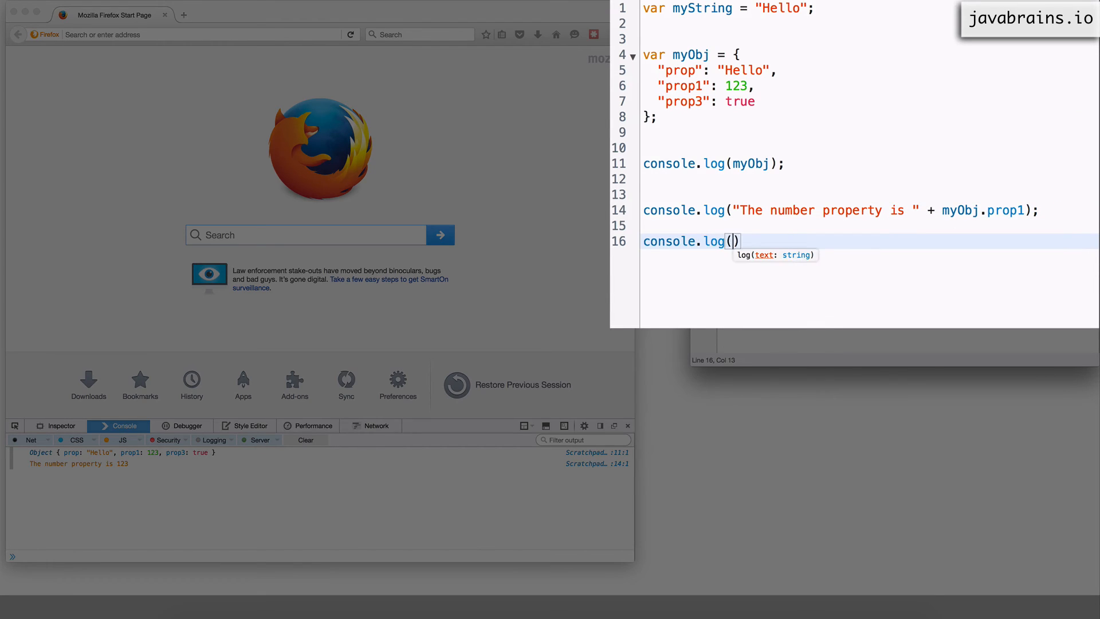
pyautogui.write('"Access"')
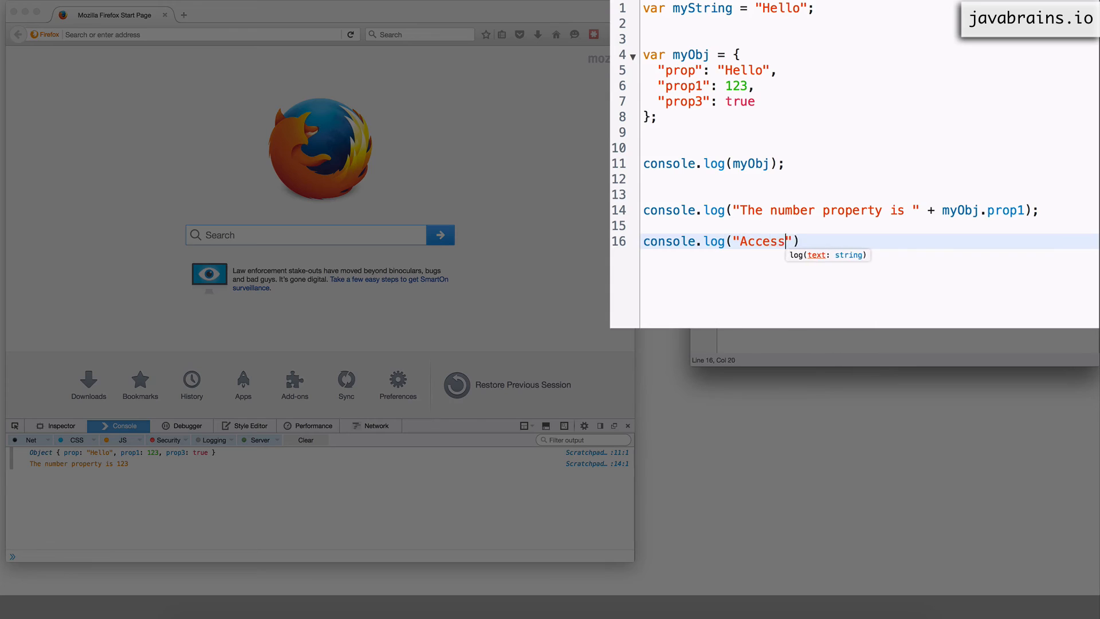
pyautogui.write('ing un')
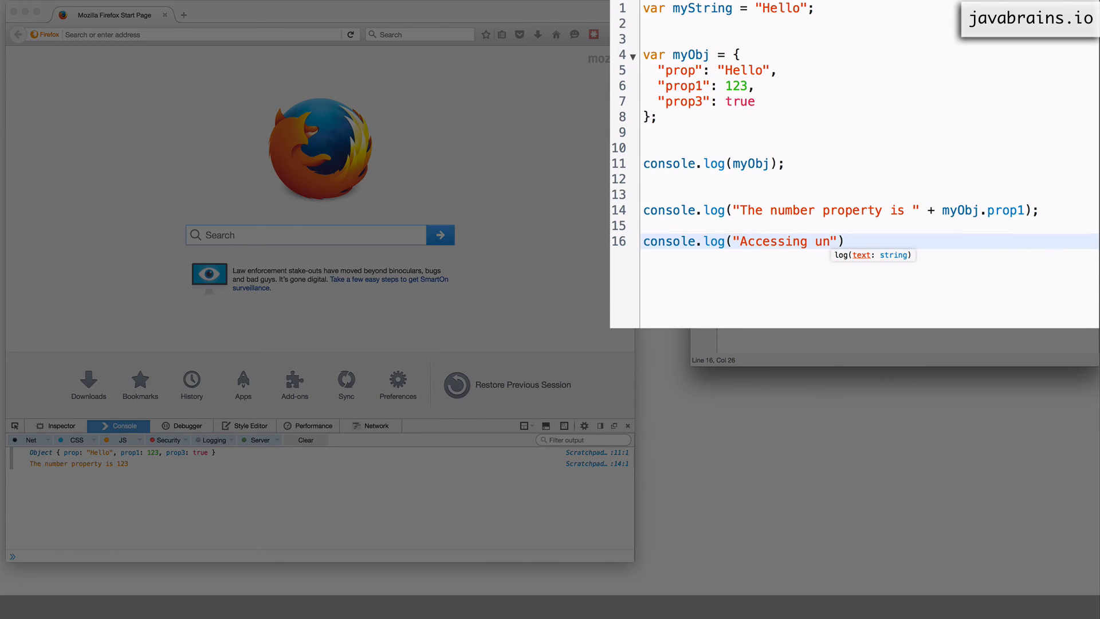
pyautogui.press('Backspace')
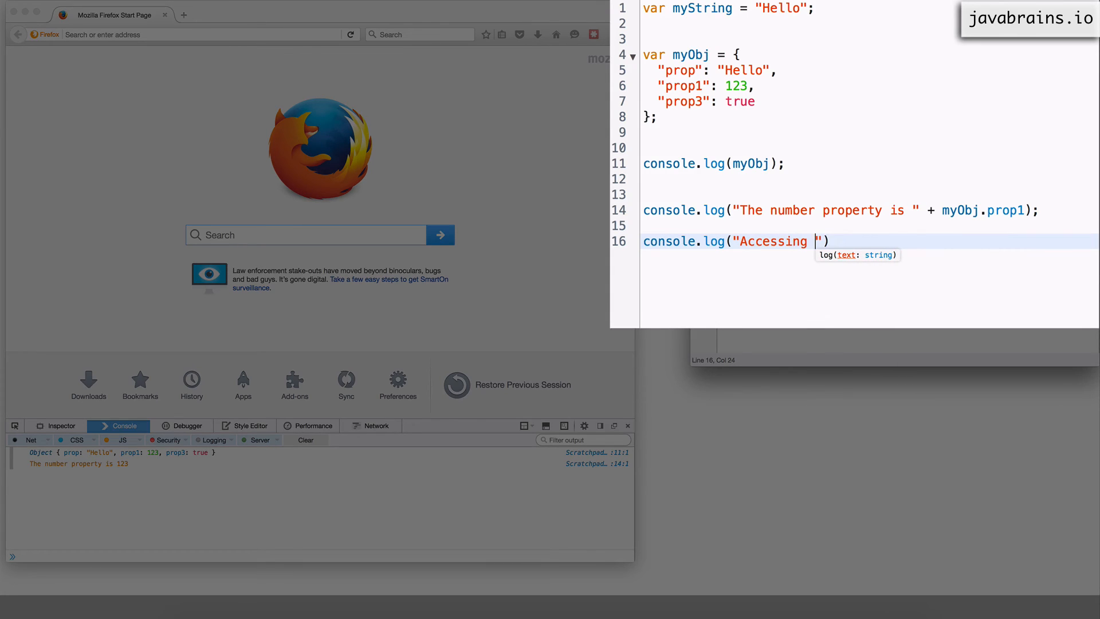
pyautogui.write('property that doe')
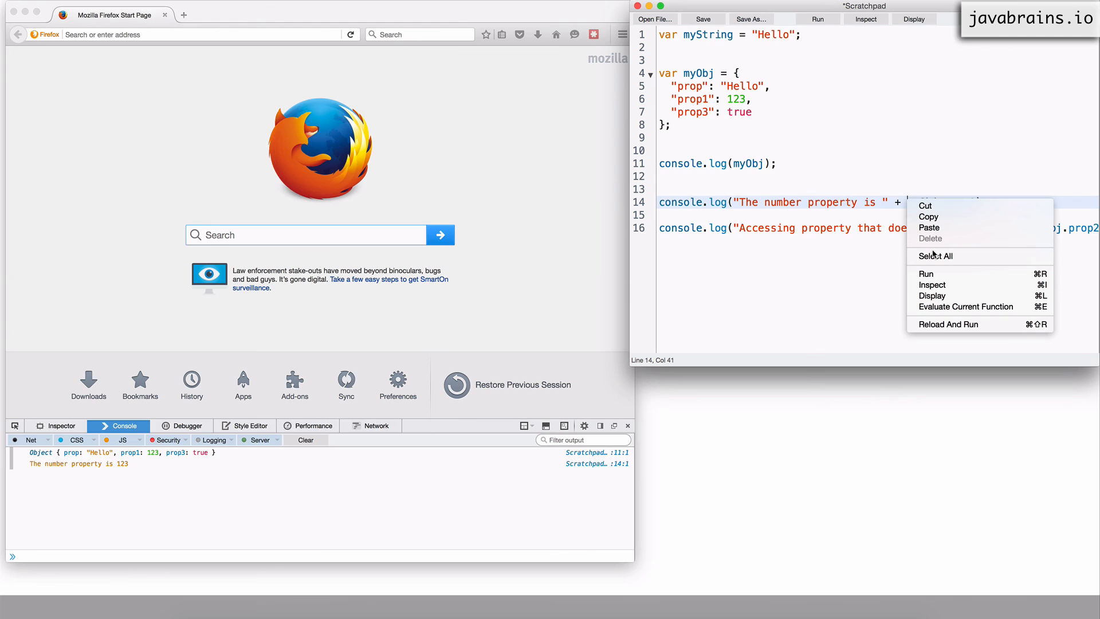
pyautogui.click(926, 274)
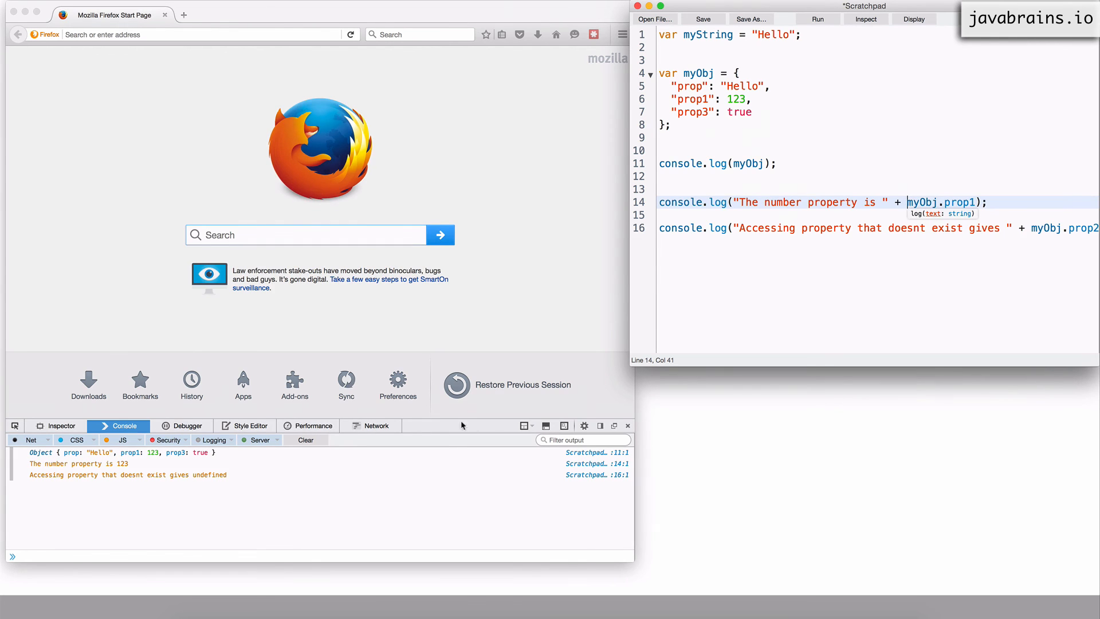